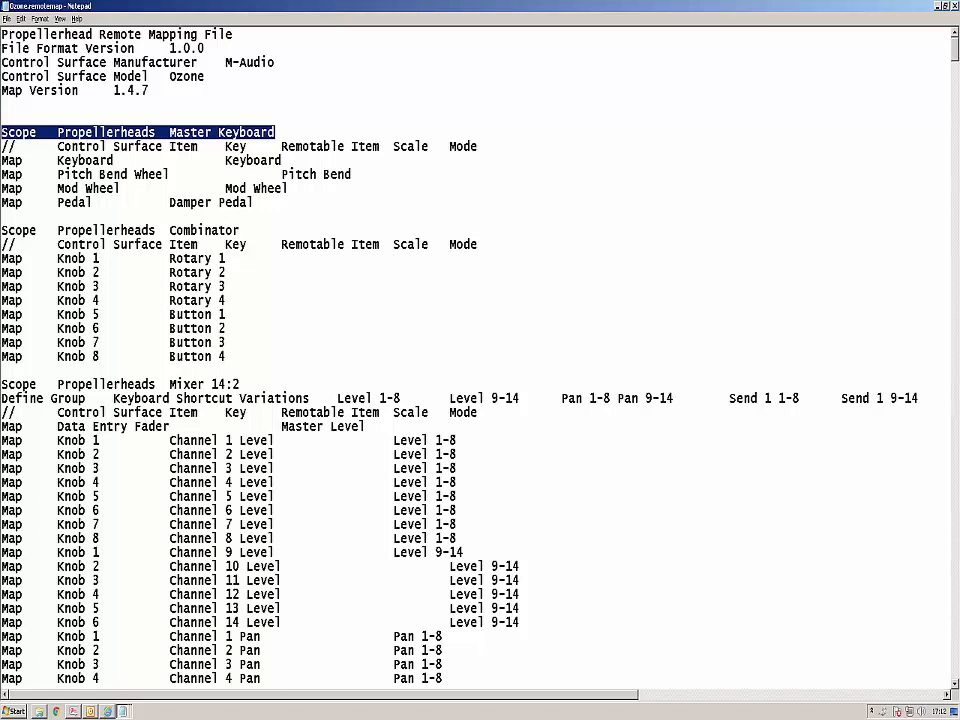
- Enter the eight Map lines assigning Knob 1–8 to Level, Pan, Attack_Curve through Amp_Release
{"action": "double_click", "coordinate": [84, 160]}
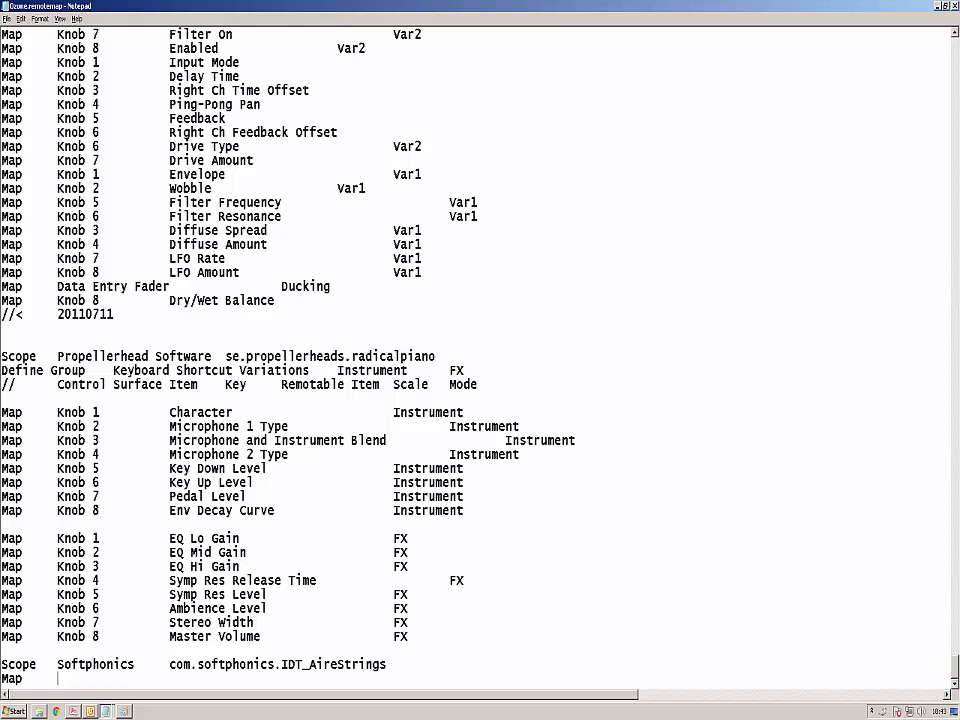
{"action": "type", "text": "Knob 1"}
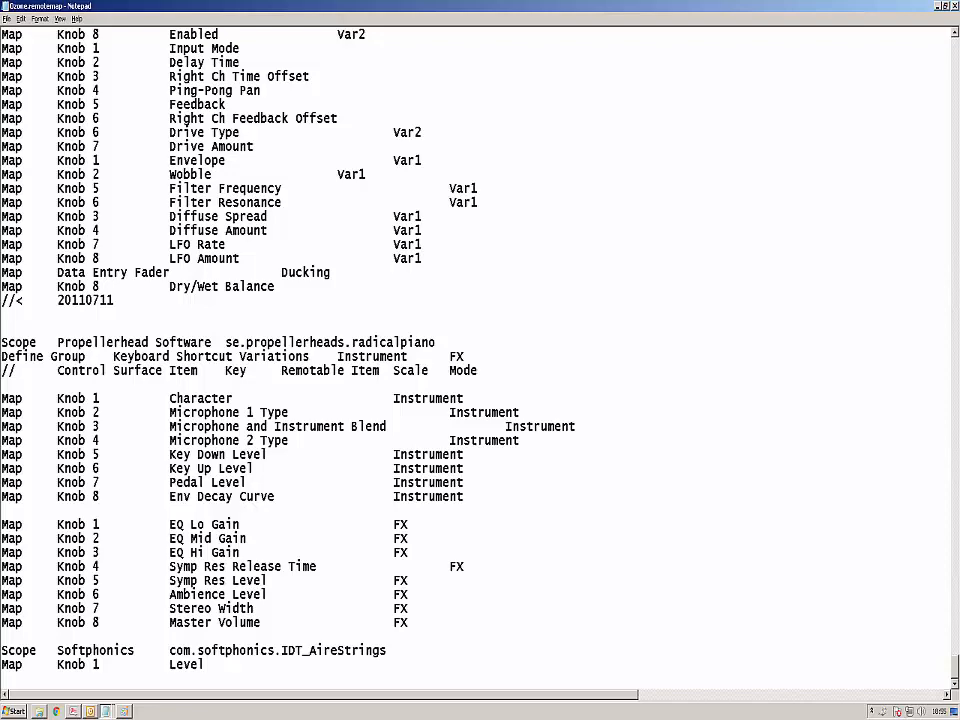
{"action": "scroll", "scroll_direction": "down", "scroll_amount": 3}
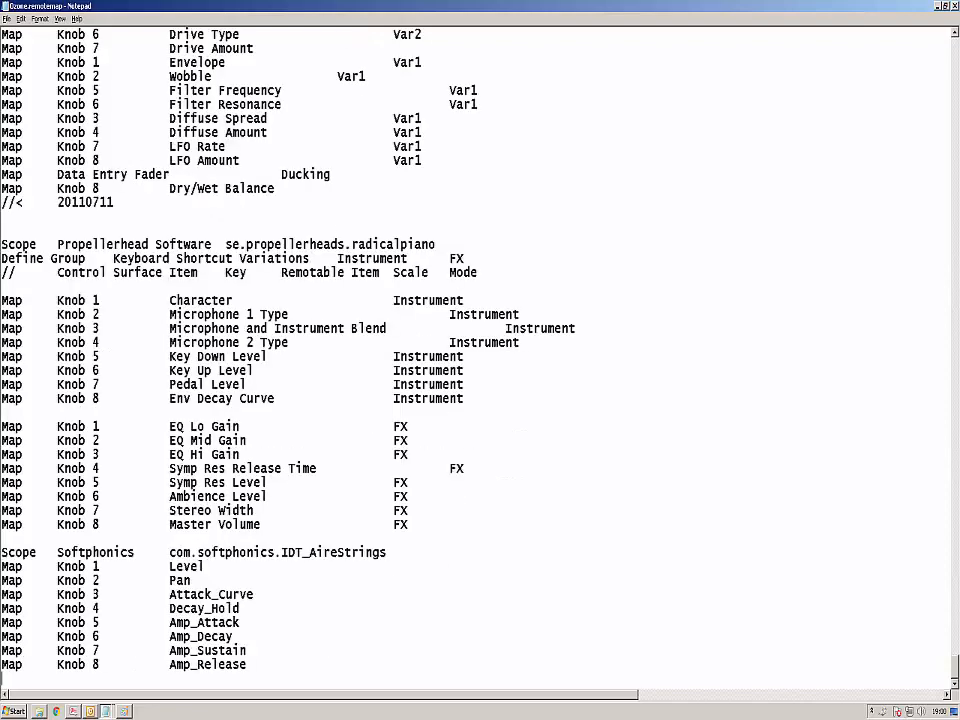